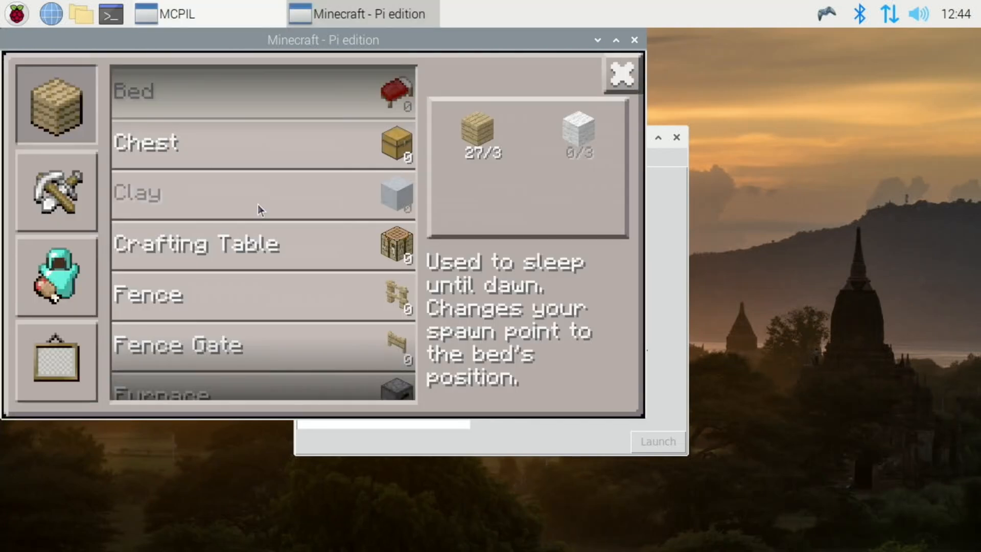
{"action": "scroll", "scroll_direction": "down", "scroll_amount": 3}
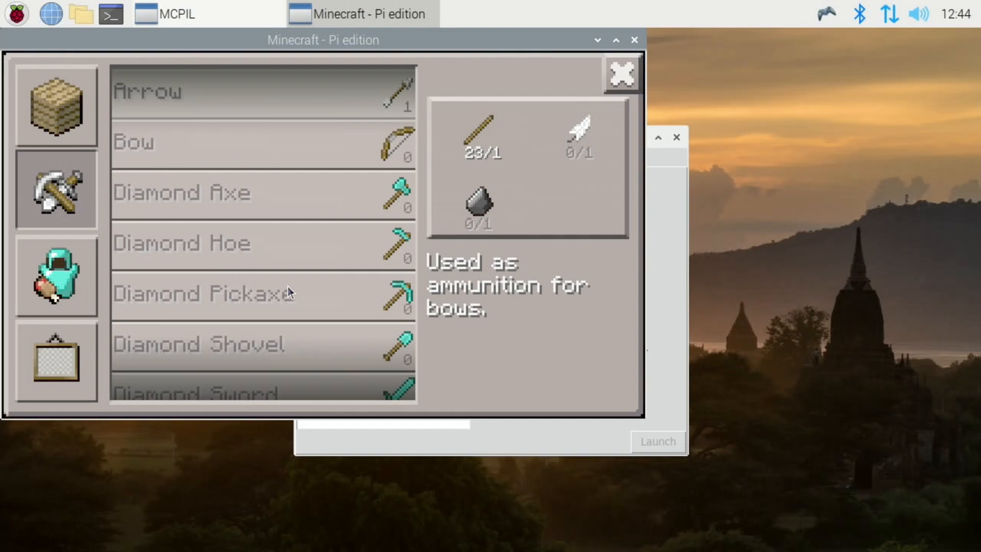
{"action": "scroll", "scroll_direction": "down", "scroll_amount": 3}
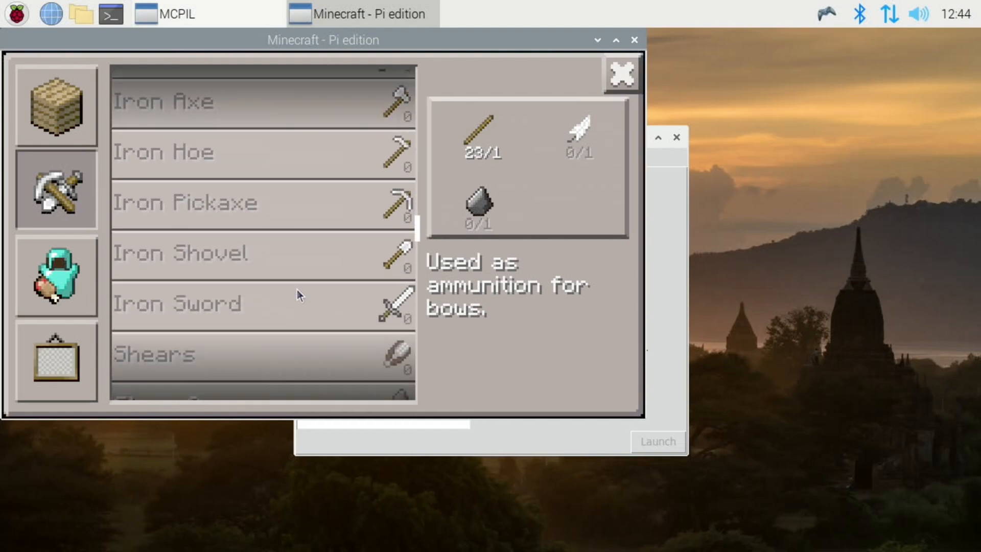
{"action": "scroll", "scroll_direction": "down", "scroll_amount": 3}
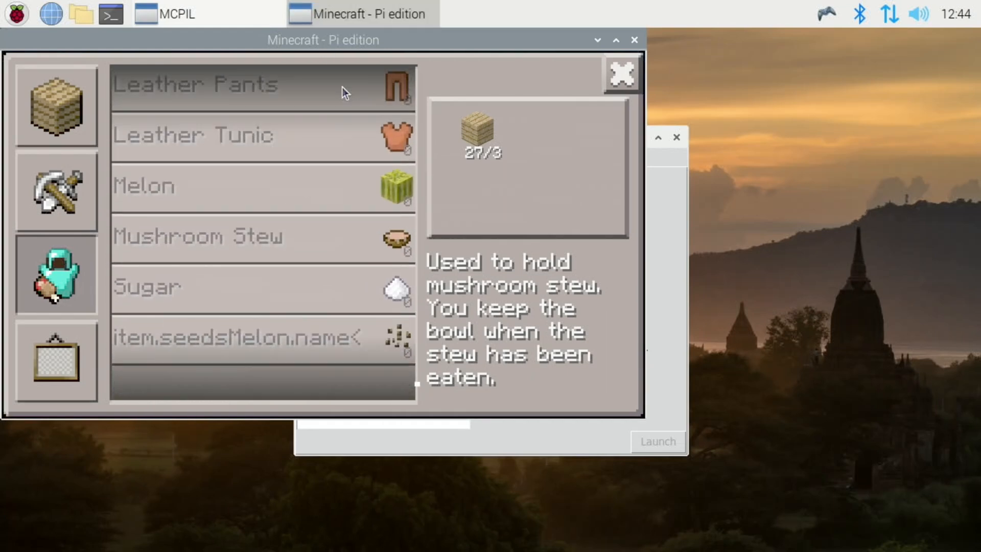
{"action": "scroll", "scroll_direction": "up", "scroll_amount": 3}
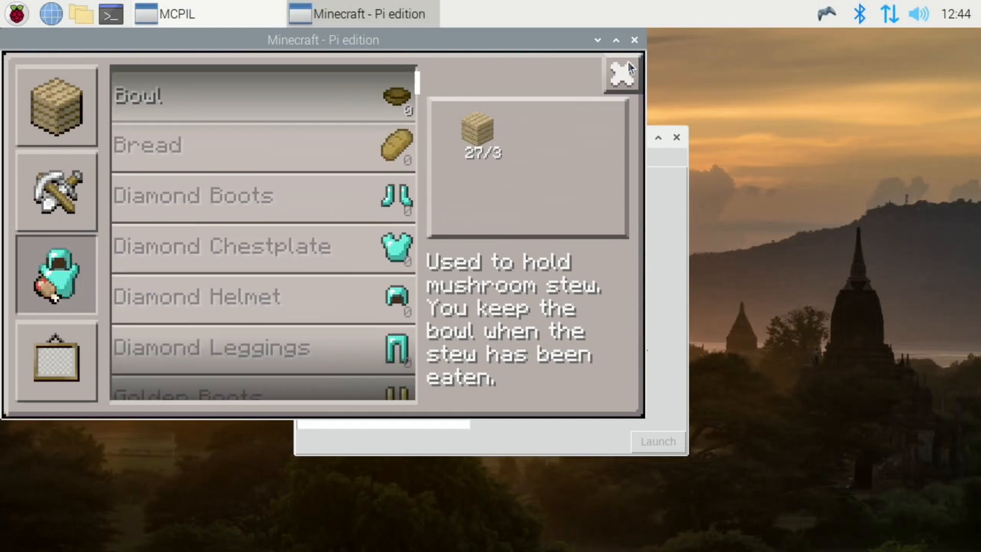